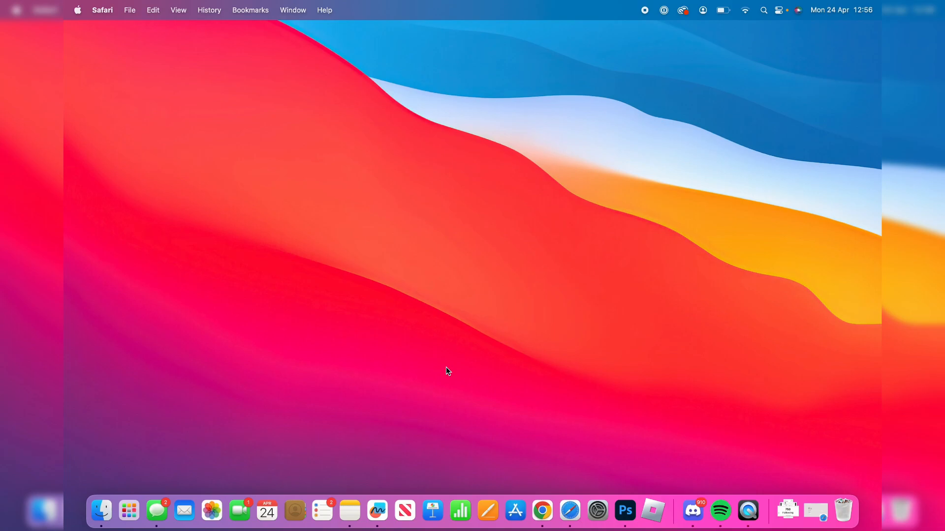
{"action": "mouse_move", "coordinate": [815, 512]}
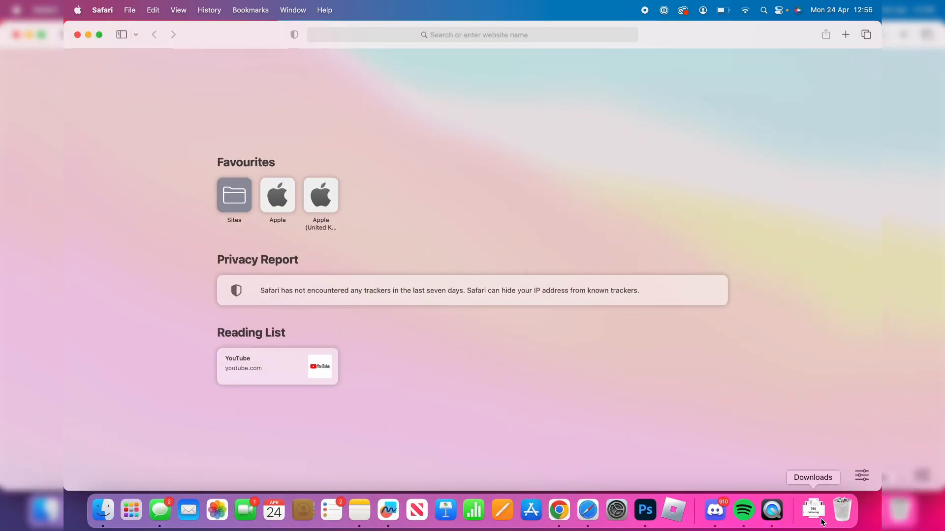
{"action": "mouse_move", "coordinate": [447, 21]}
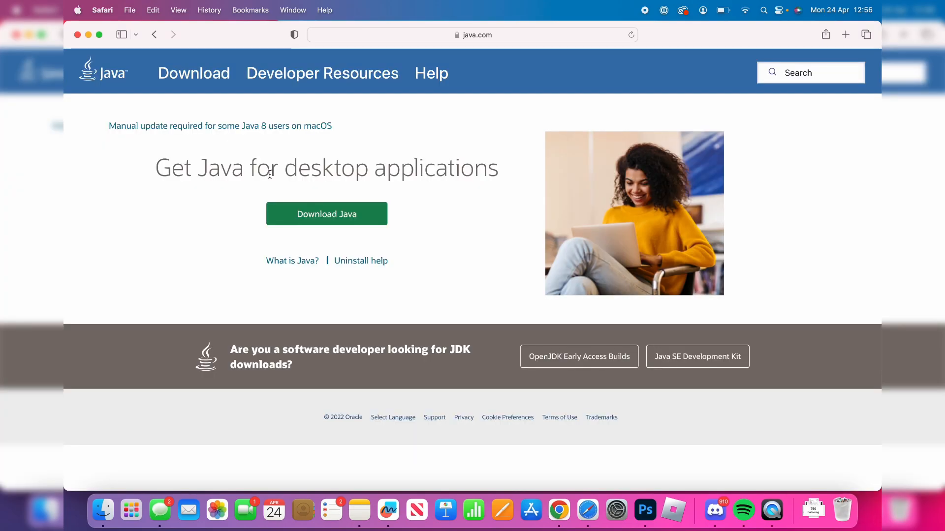
- Download the Java 8 Update 371 macOS installer (91.1 MB dmg) from java.com and show it in Downloads
{"action": "left_click", "coordinate": [326, 213]}
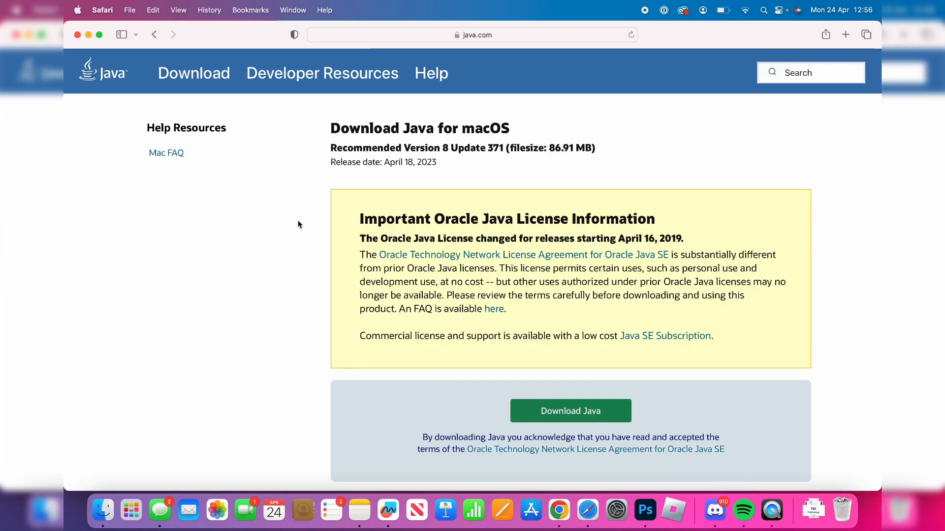
{"action": "scroll", "scroll_direction": "down", "scroll_amount": 3}
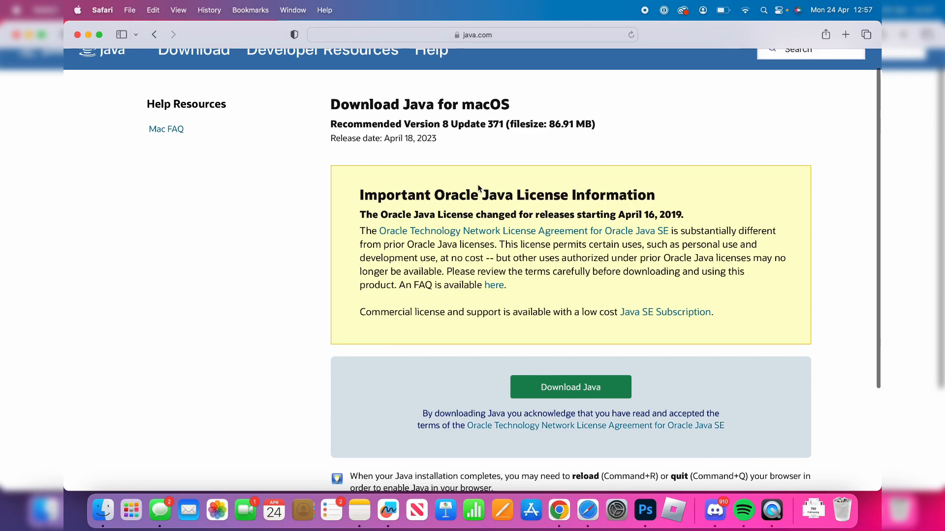
{"action": "scroll", "scroll_direction": "down", "scroll_amount": 3}
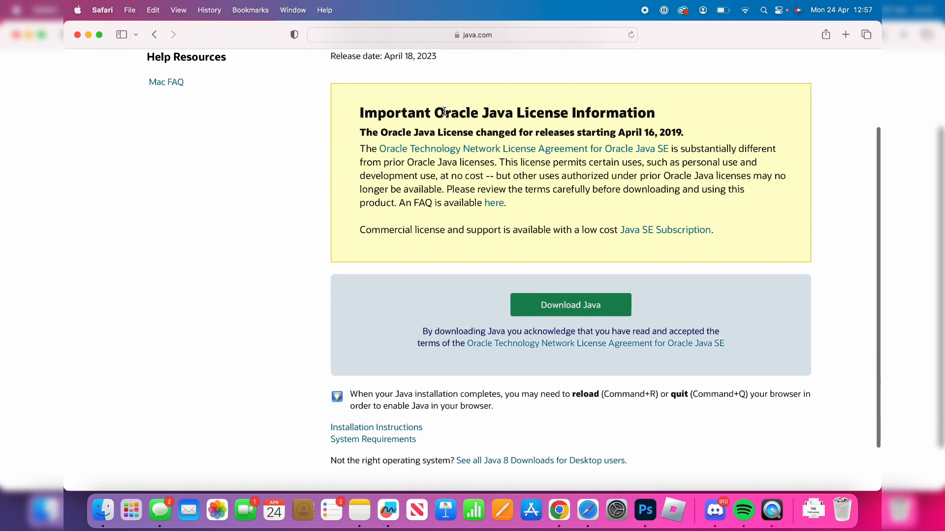
{"action": "left_click", "coordinate": [570, 304]}
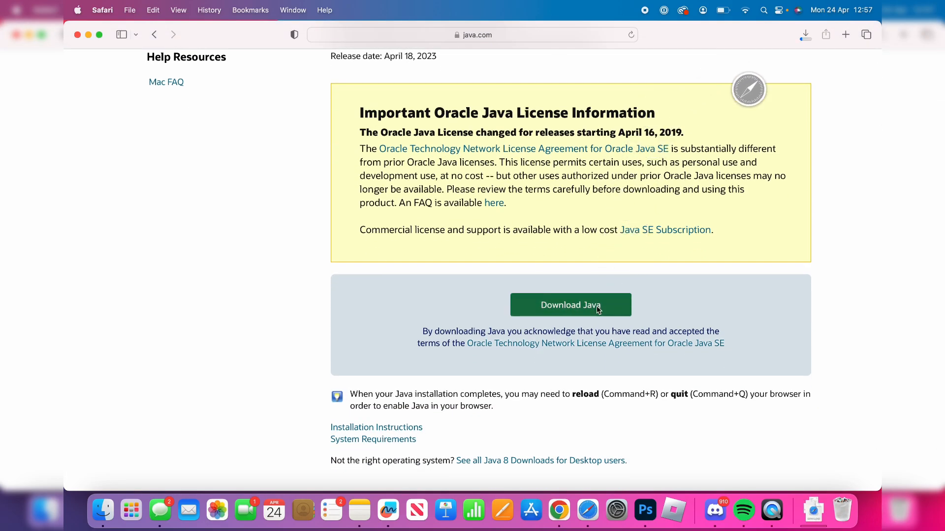
{"action": "left_click", "coordinate": [570, 305]}
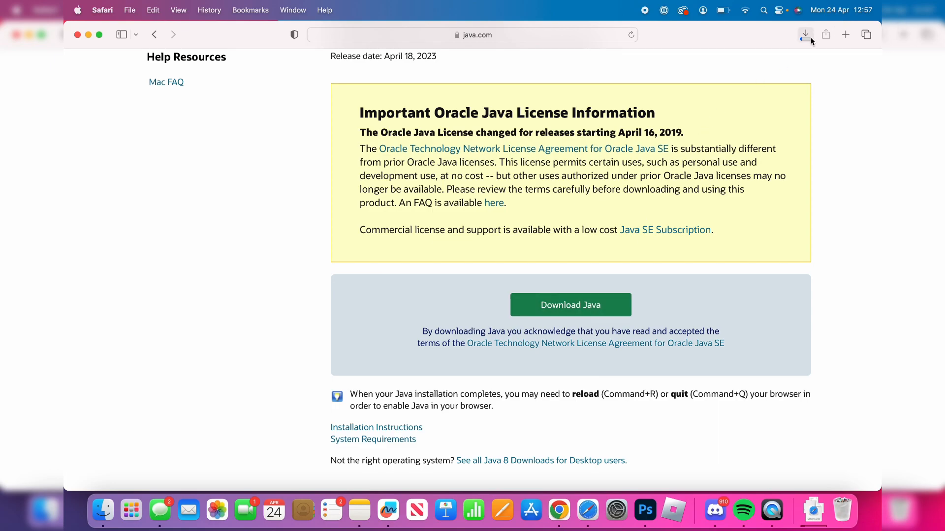
{"action": "left_click", "coordinate": [805, 35]}
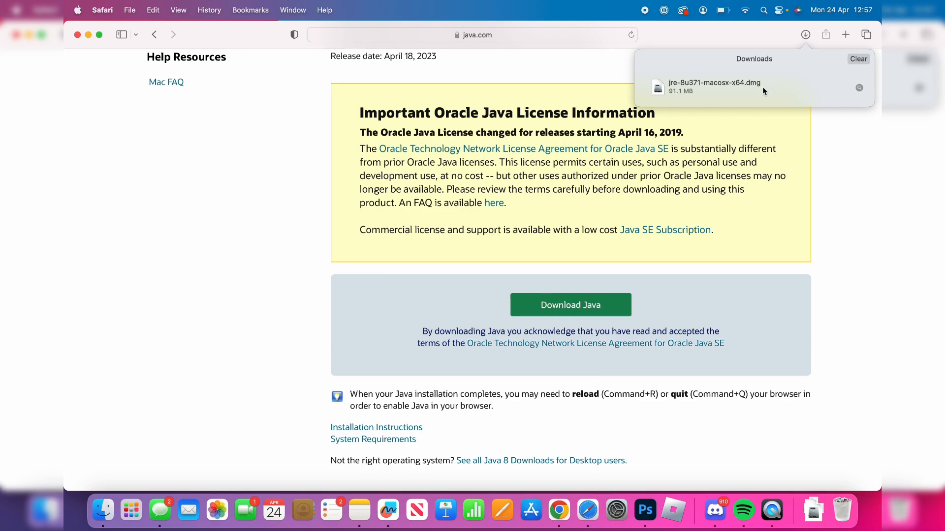
- Run the Java 8 Update 371 installer from the dmg, accept the terms, install and close it
{"action": "double_click", "coordinate": [714, 82]}
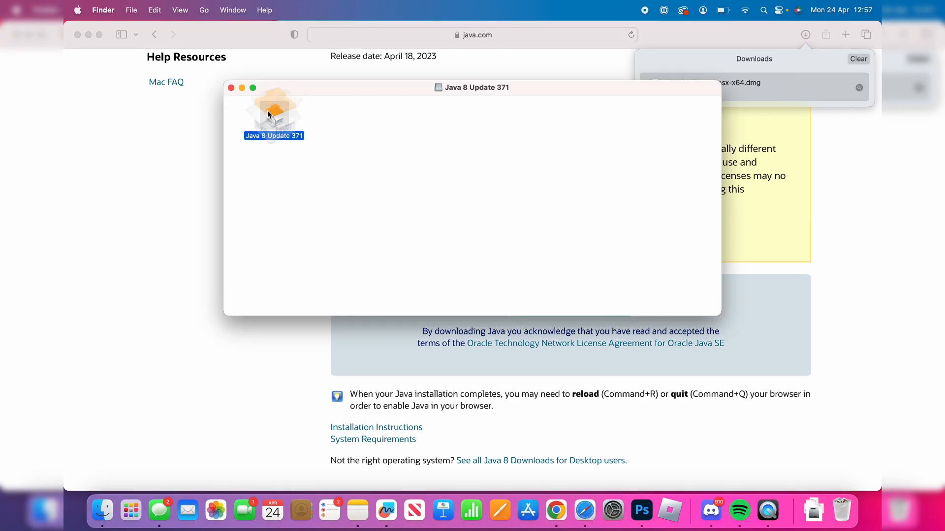
{"action": "double_click", "coordinate": [273, 111]}
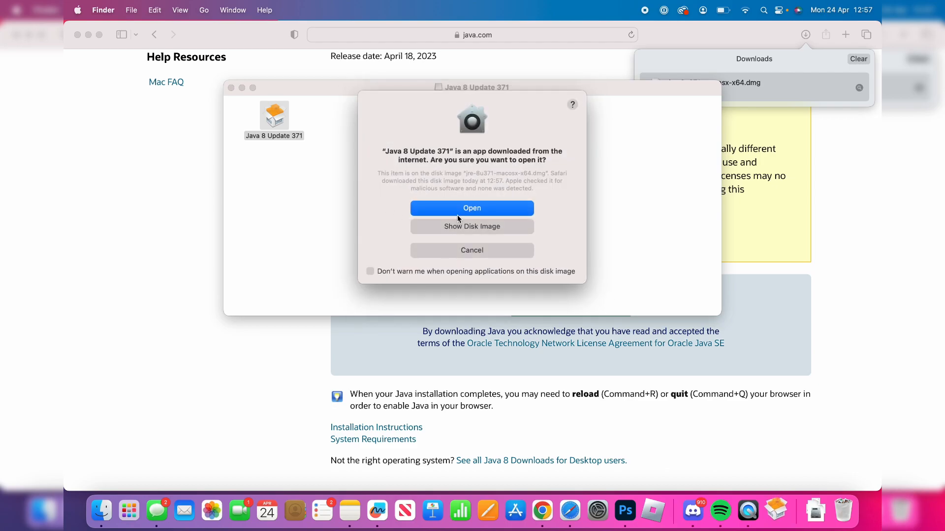
{"action": "left_click", "coordinate": [472, 207]}
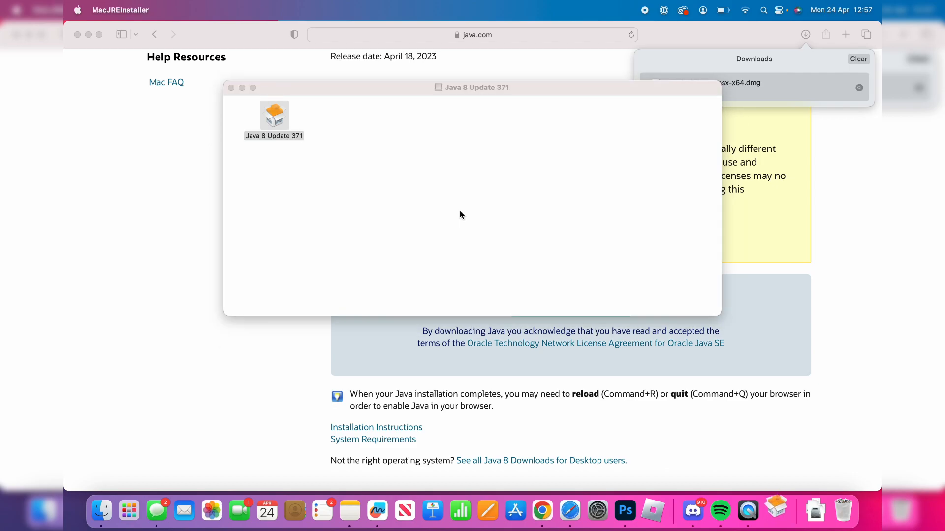
{"action": "double_click", "coordinate": [274, 114]}
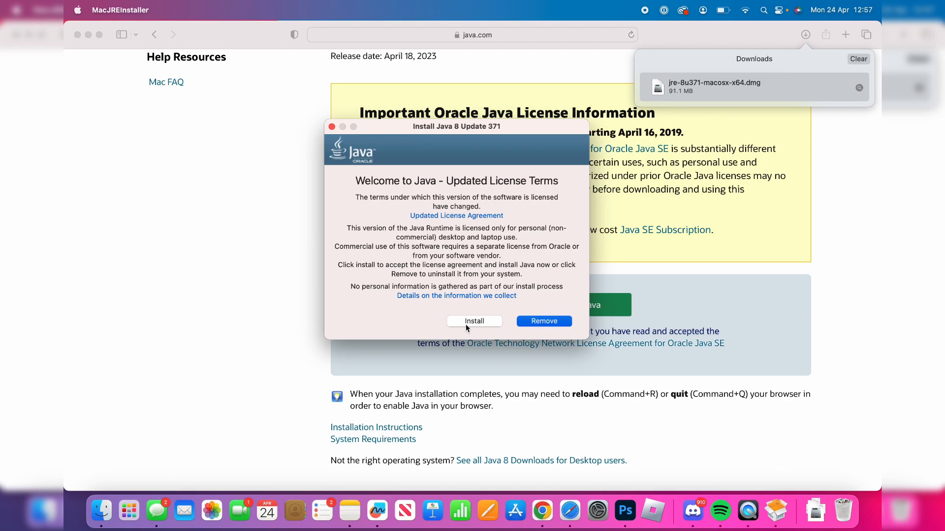
{"action": "left_click", "coordinate": [475, 321]}
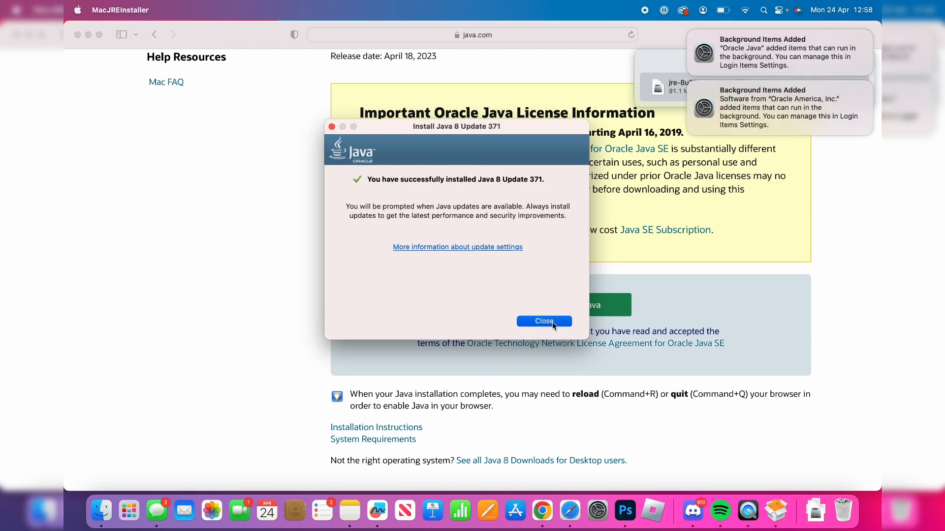
{"action": "left_click", "coordinate": [543, 321]}
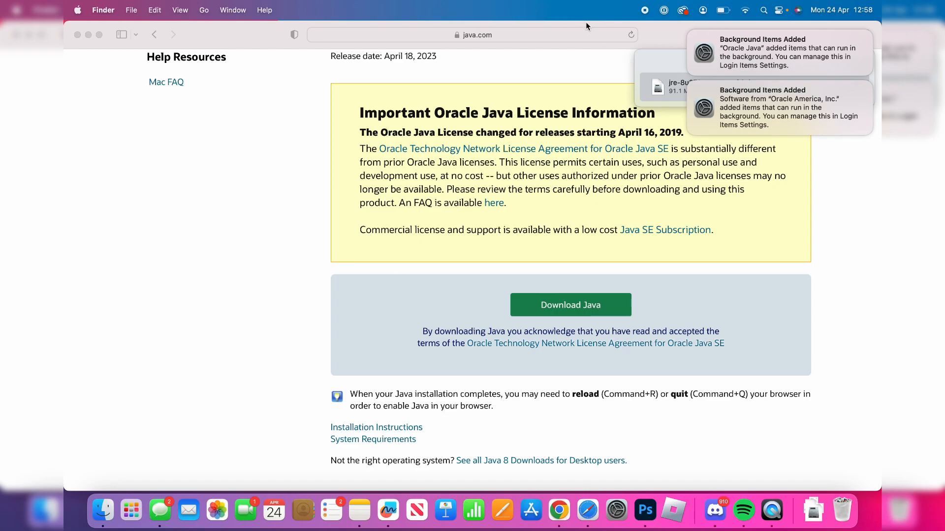
- Search Google for optifine and reach the optifine.net download for OptiFine 1.19.4 HD U I4
{"action": "left_click", "coordinate": [471, 34]}
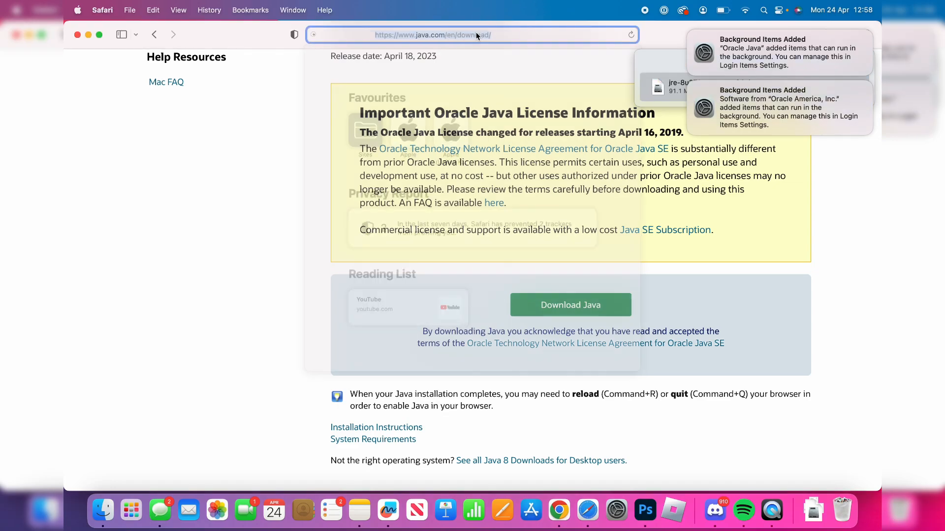
{"action": "type", "text": "optifine"}
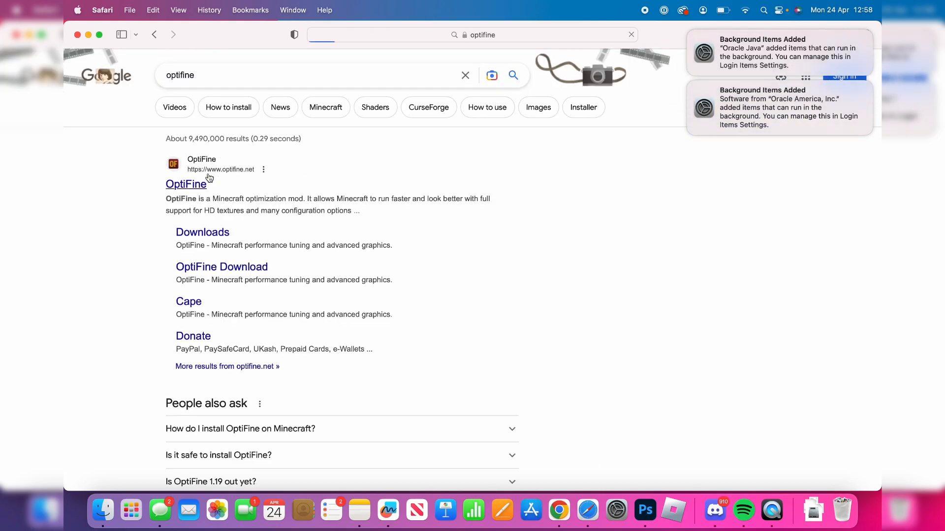
{"action": "left_click", "coordinate": [186, 184]}
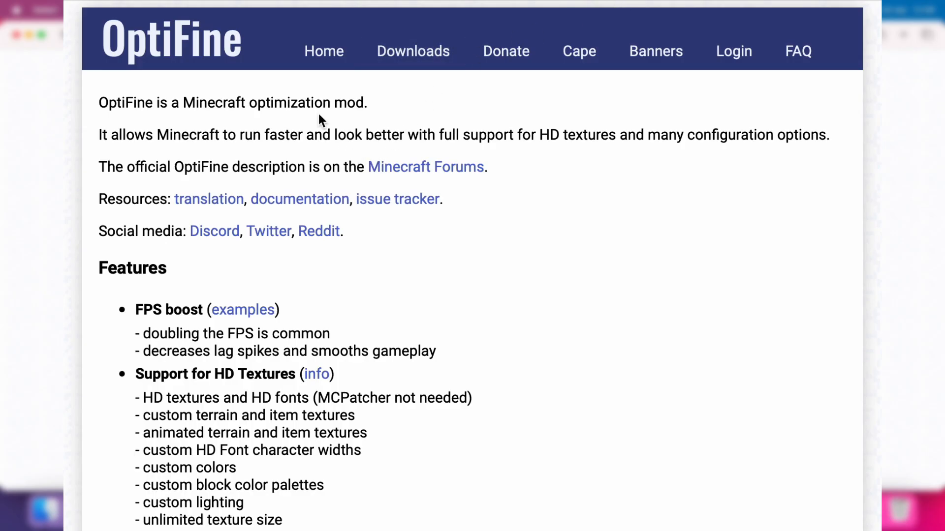
{"action": "left_click", "coordinate": [412, 50]}
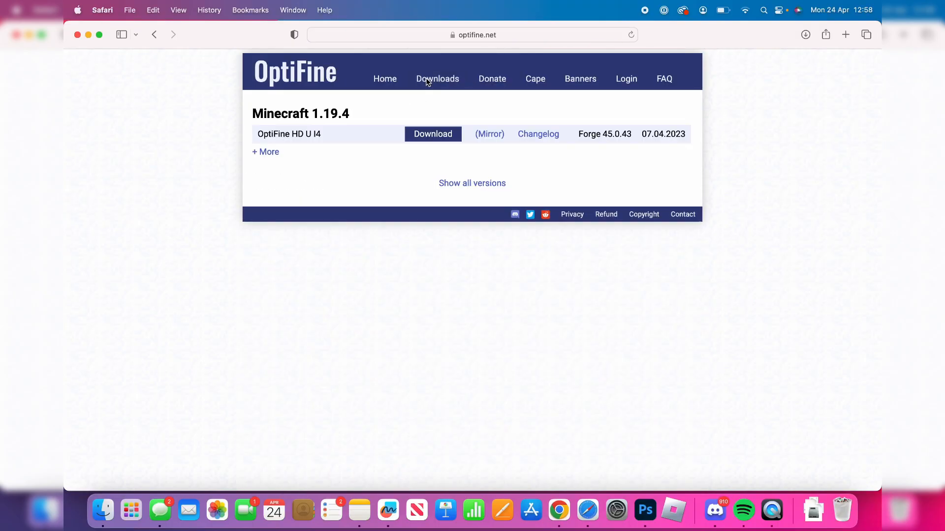
{"action": "mouse_move", "coordinate": [295, 114]}
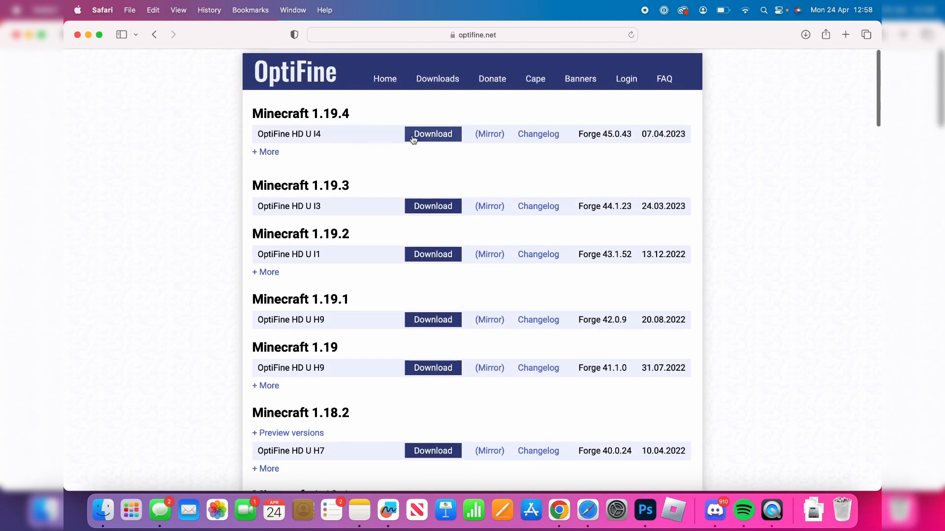
{"action": "left_click", "coordinate": [433, 134]}
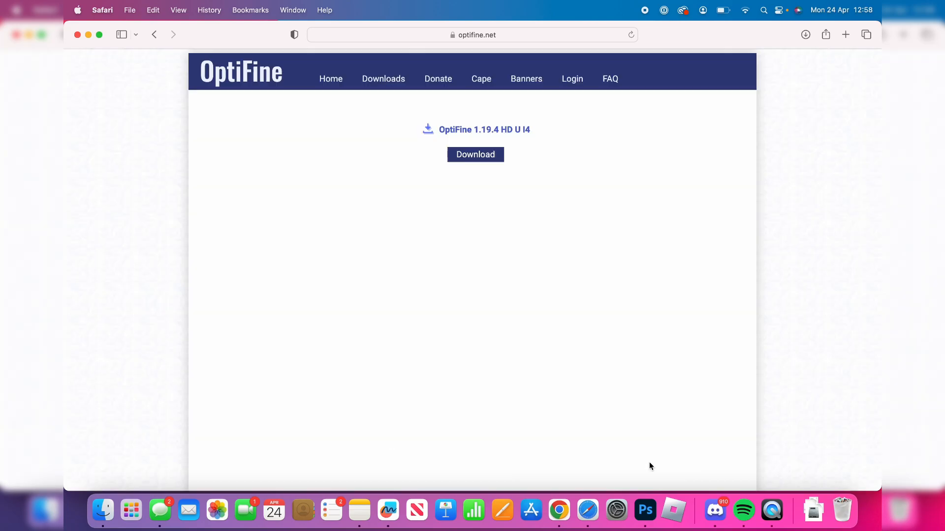
- Download OptiFine_1.19.4_HD_U_I4.jar and try opening it, acknowledging the unidentified developer warning
{"action": "left_click", "coordinate": [474, 154]}
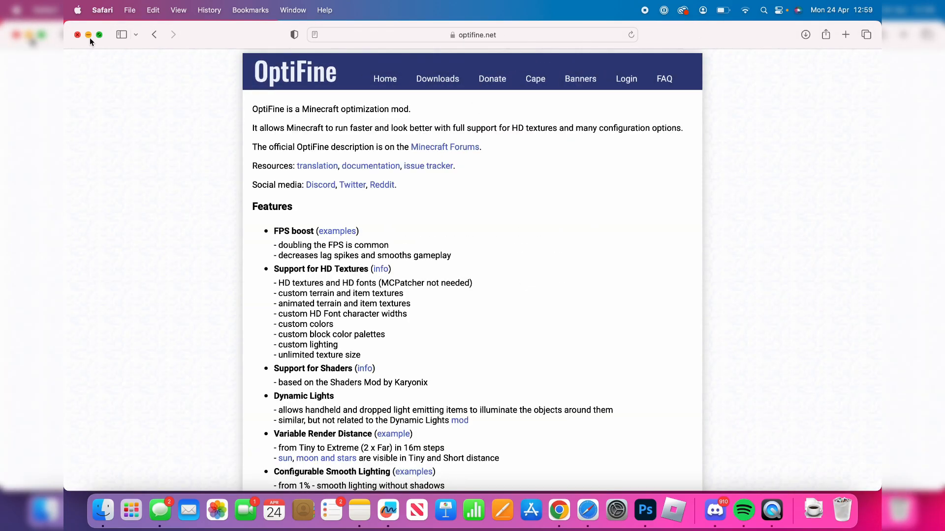
{"action": "mouse_move", "coordinate": [532, 124]}
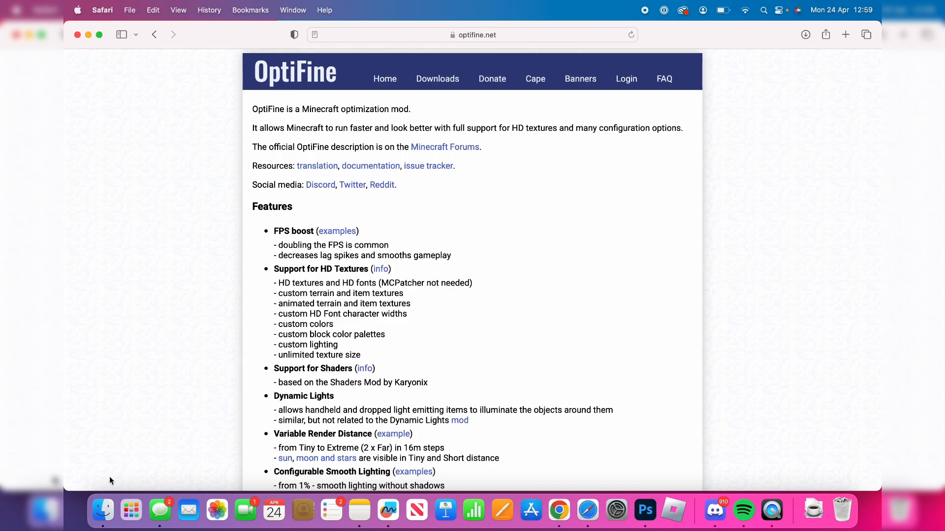
{"action": "mouse_move", "coordinate": [103, 510]}
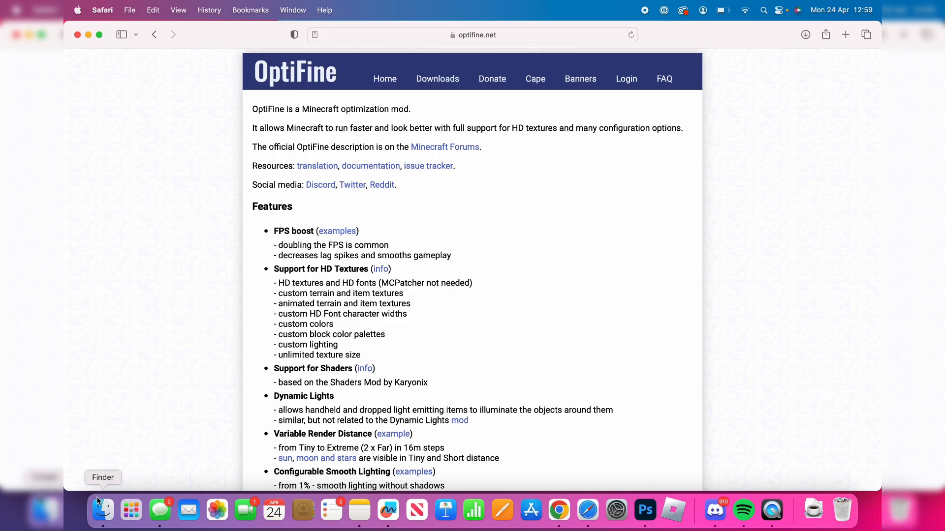
{"action": "mouse_move", "coordinate": [804, 53]}
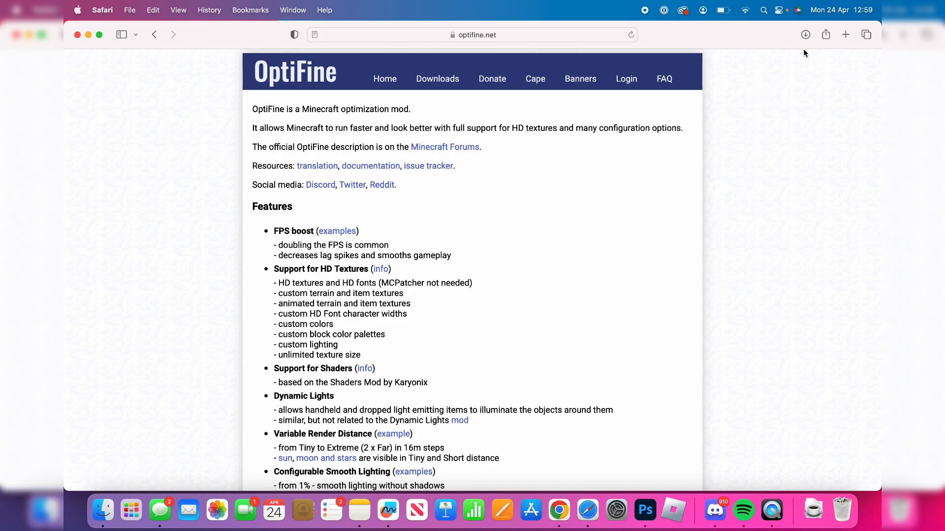
{"action": "left_click", "coordinate": [806, 34]}
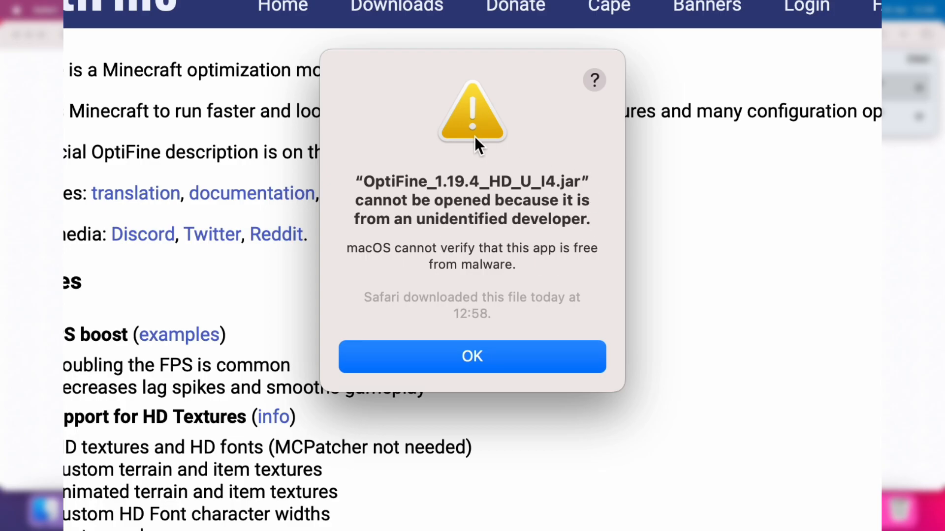
{"action": "left_click", "coordinate": [472, 356]}
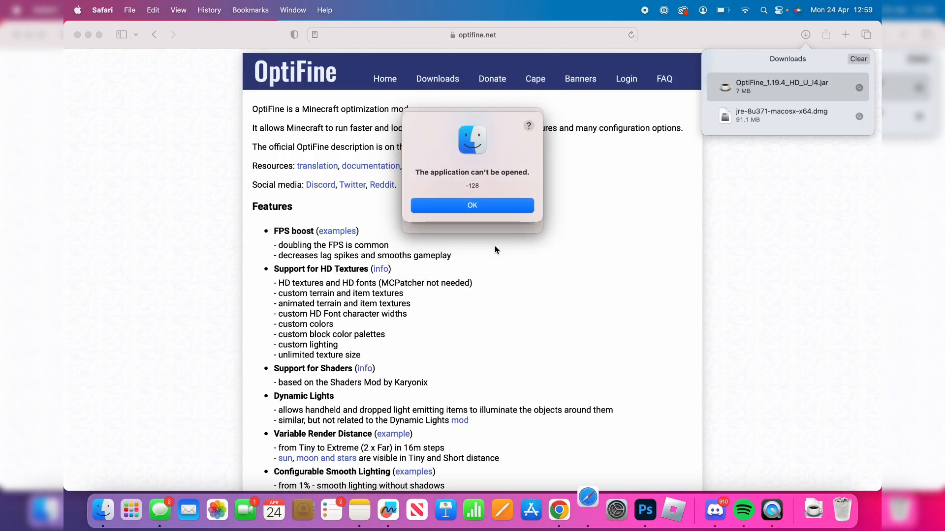
- Allow the blocked OptiFine jar via Open Anyway in Privacy & Security settings
{"action": "left_click", "coordinate": [473, 205]}
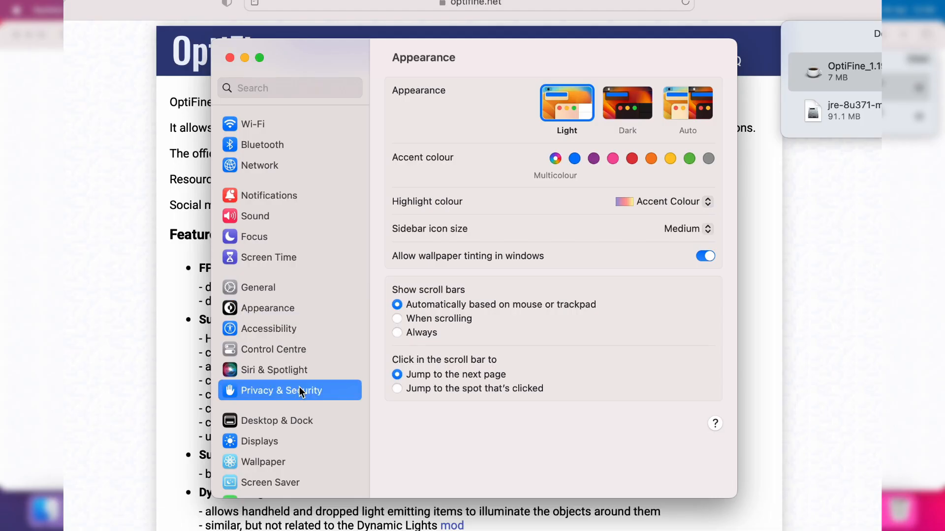
{"action": "left_click", "coordinate": [289, 391]}
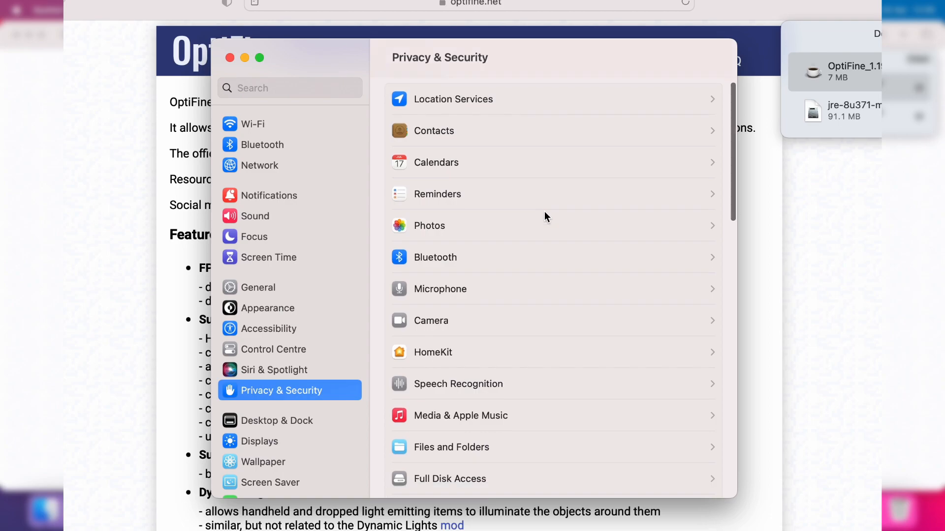
{"action": "scroll", "scroll_direction": "down", "scroll_amount": 3}
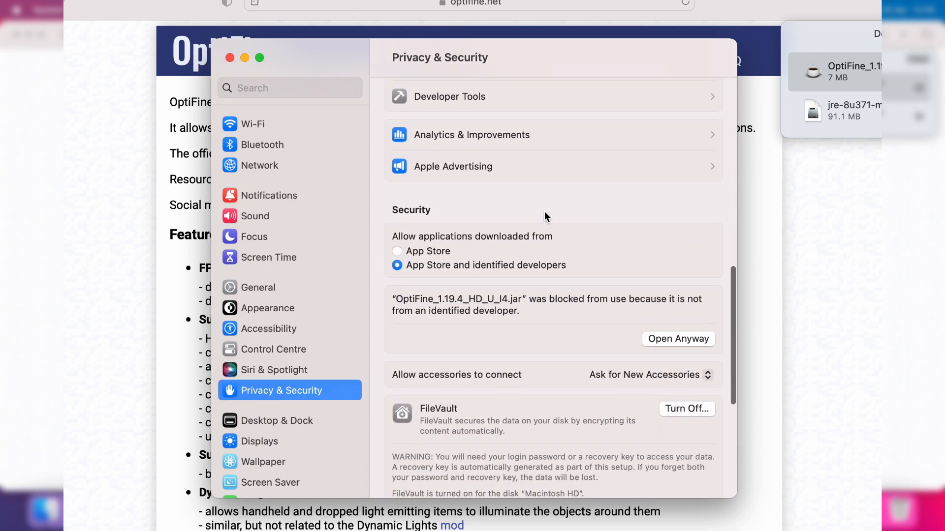
{"action": "scroll", "scroll_direction": "down", "scroll_amount": 3}
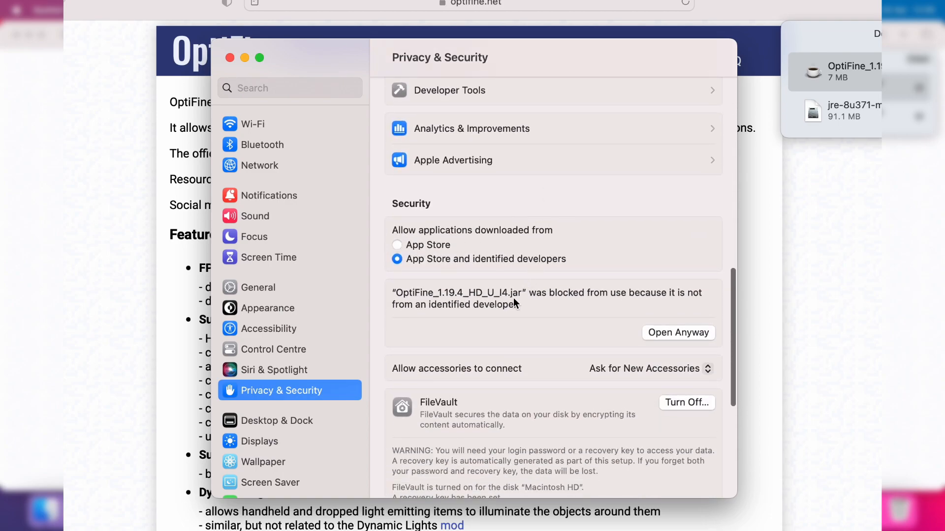
{"action": "scroll", "scroll_direction": "down", "scroll_amount": 3}
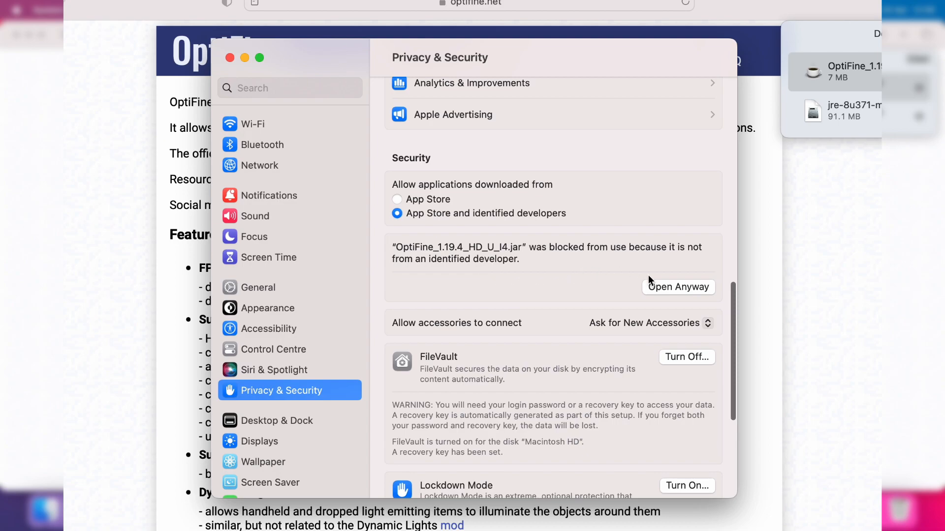
{"action": "left_click", "coordinate": [677, 286]}
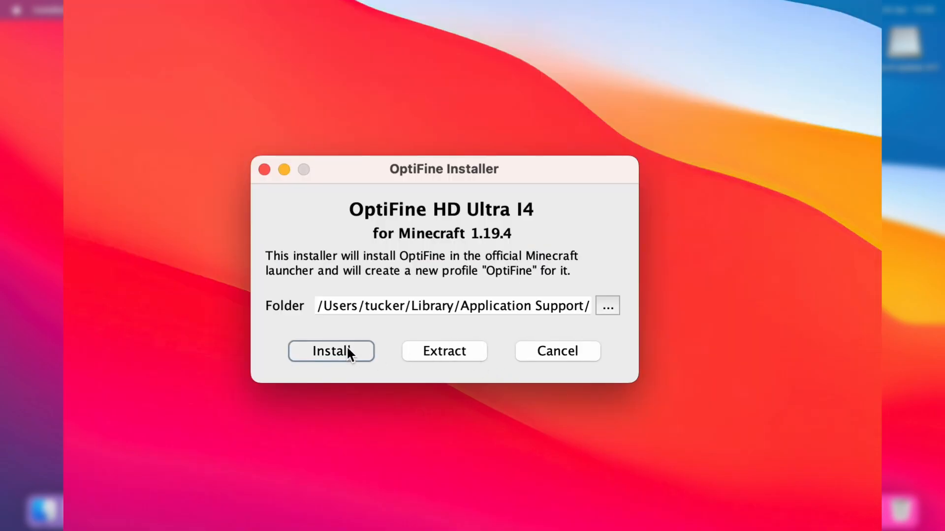
- Install OptiFine HD Ultra I4 for Minecraft 1.19.4 and acknowledge the success message
{"action": "left_click", "coordinate": [331, 351]}
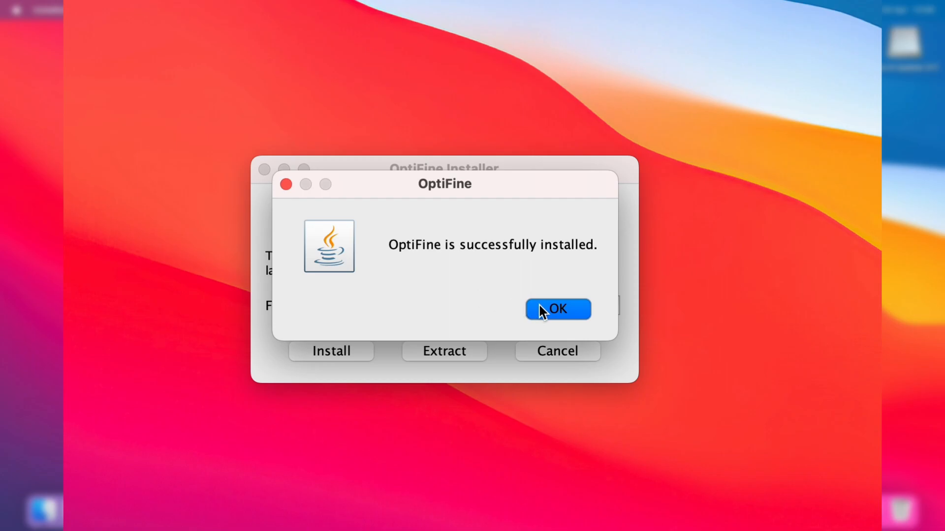
{"action": "left_click", "coordinate": [557, 308]}
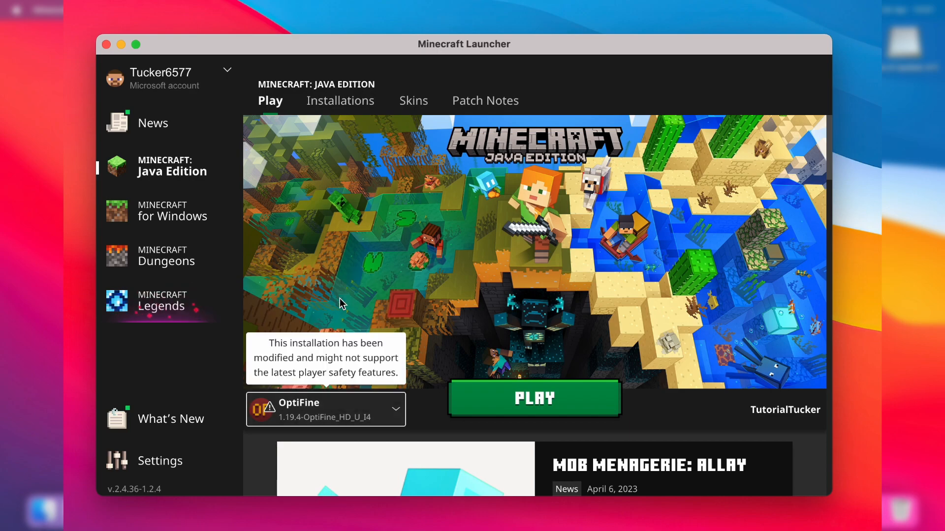
- Play the OptiFine 1.19.4 profile, accepting the modified-installation risks, until the desert world loads
{"action": "left_click", "coordinate": [533, 399]}
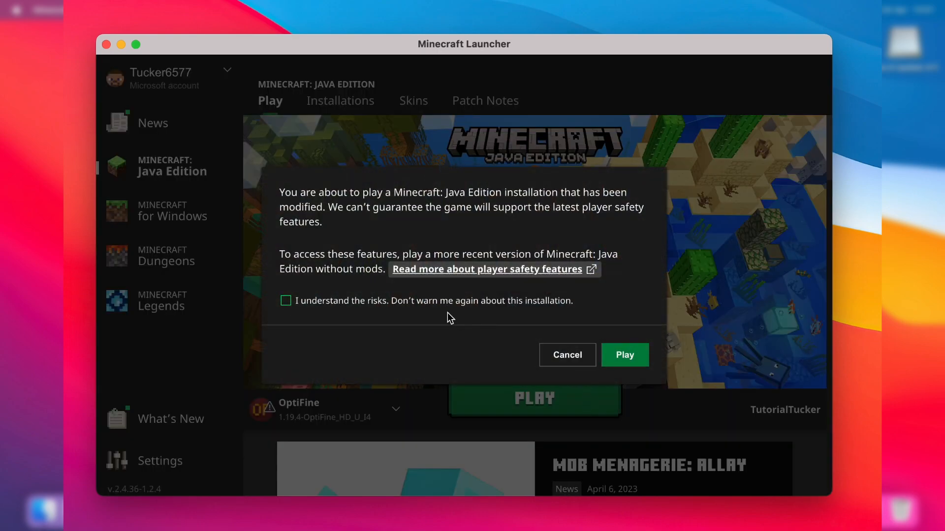
{"action": "left_click", "coordinate": [285, 301]}
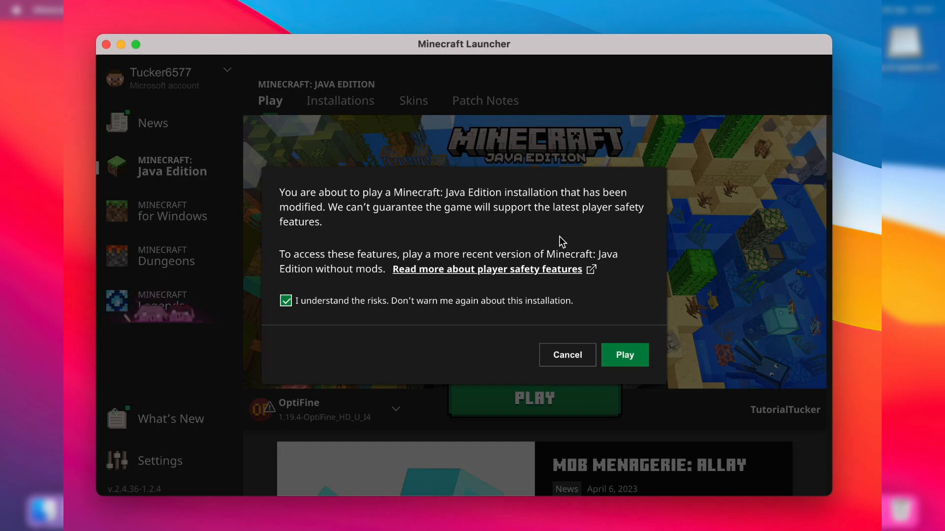
{"action": "left_click", "coordinate": [624, 356]}
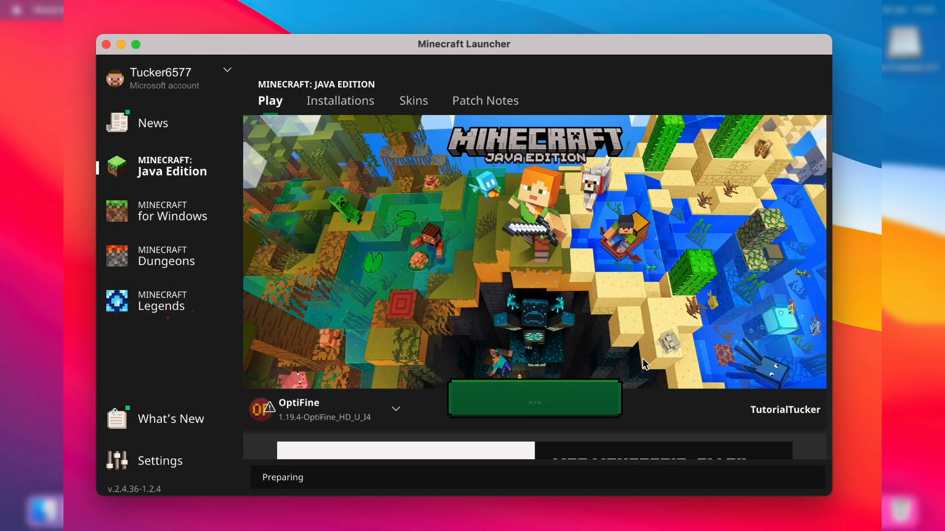
{"action": "left_click", "coordinate": [534, 397]}
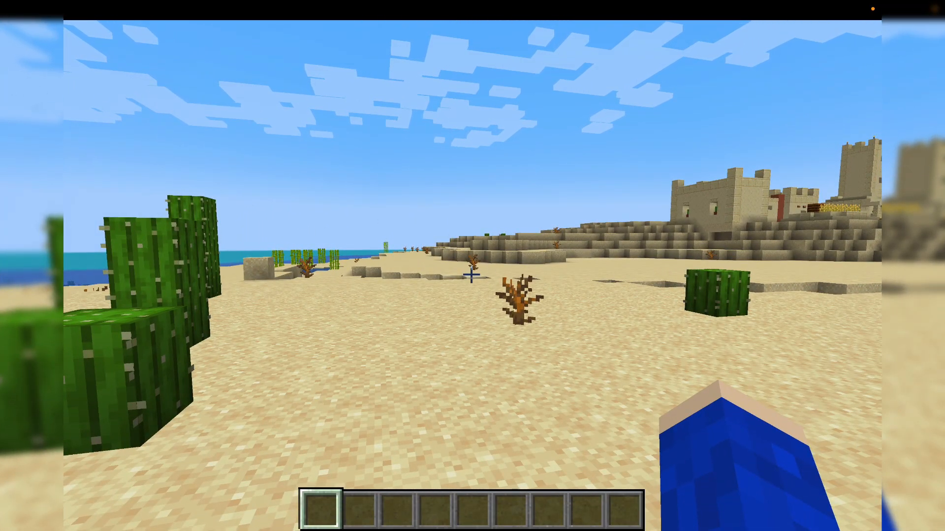
{"action": "key", "text": "Escape"}
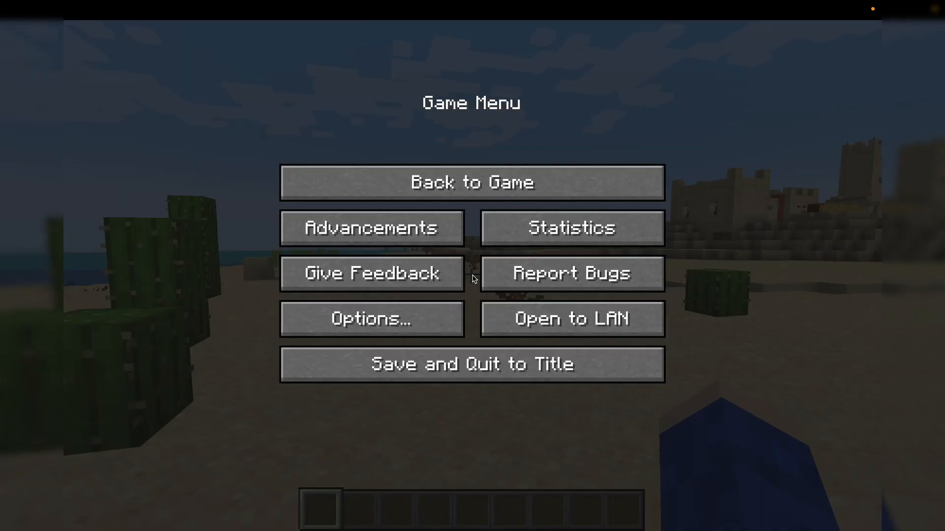
{"action": "left_click", "coordinate": [371, 319]}
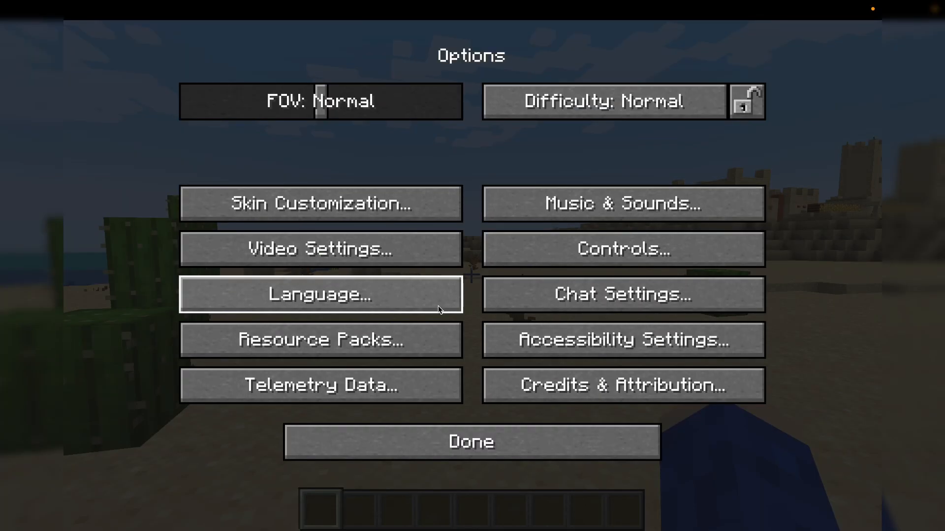
{"action": "left_click", "coordinate": [320, 249]}
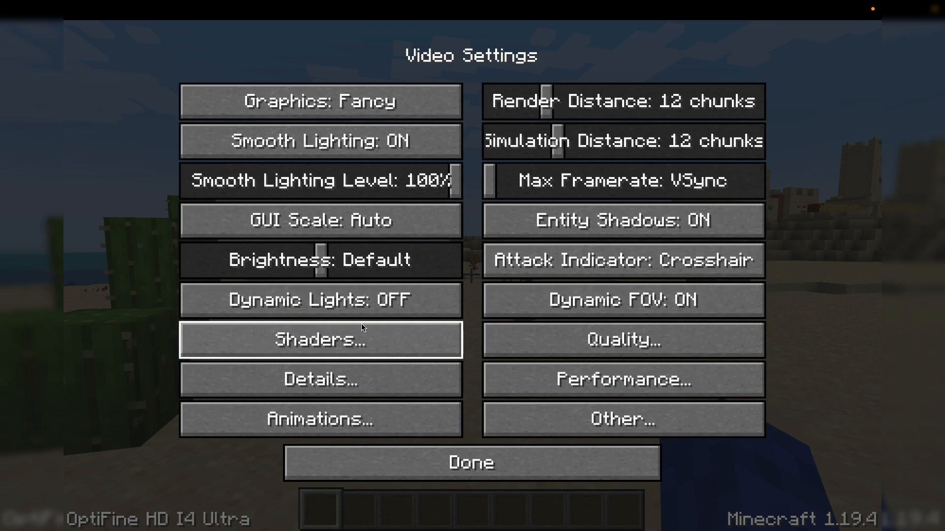
{"action": "mouse_move", "coordinate": [623, 300]}
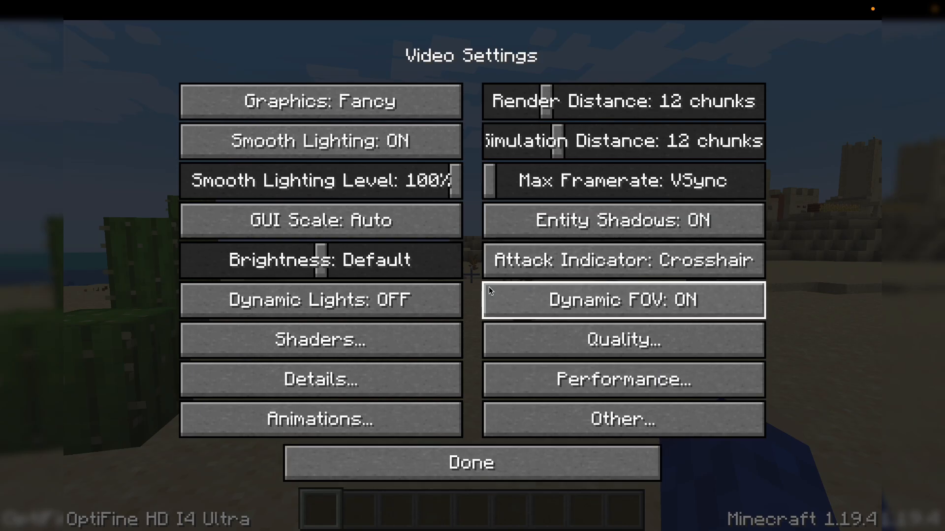
{"action": "left_click", "coordinate": [470, 463]}
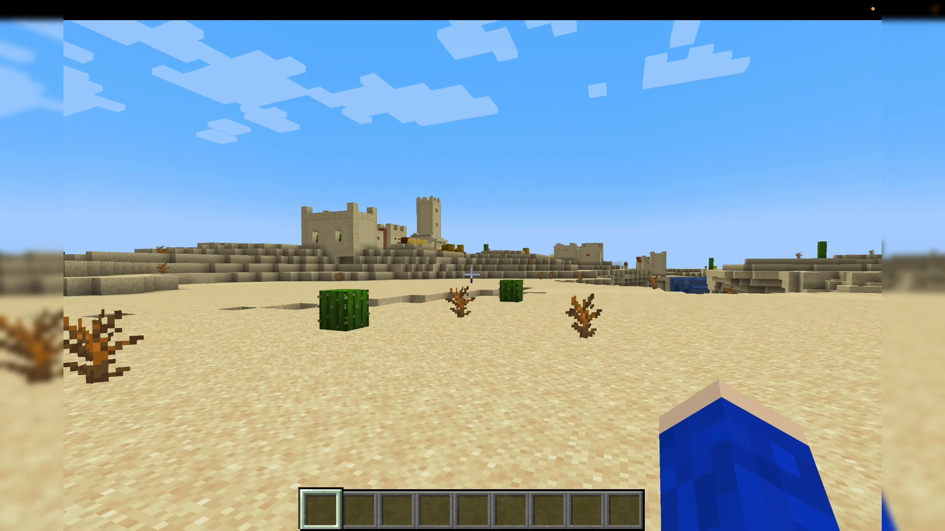